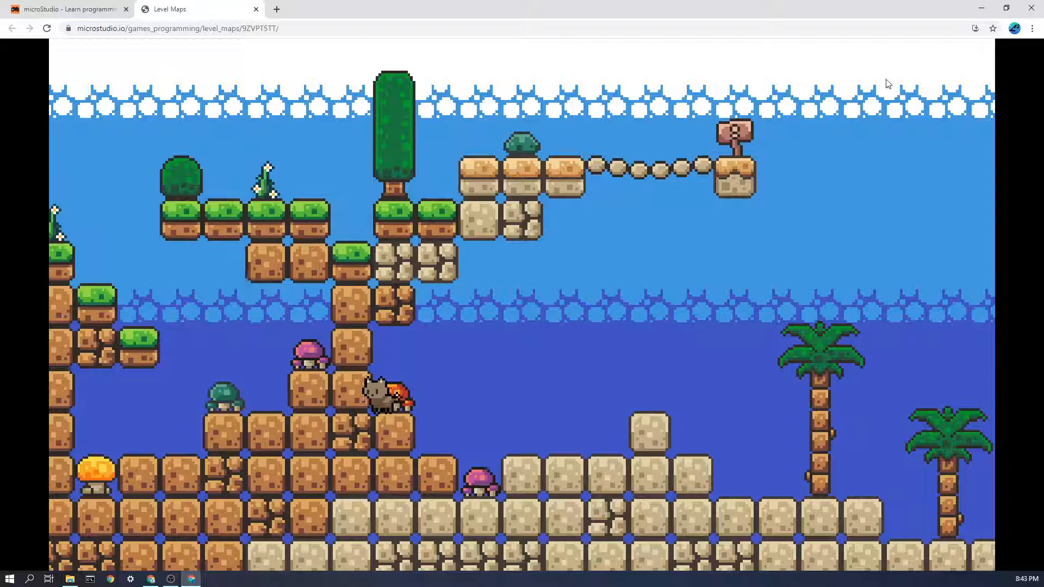
mouse_move(298, 153)
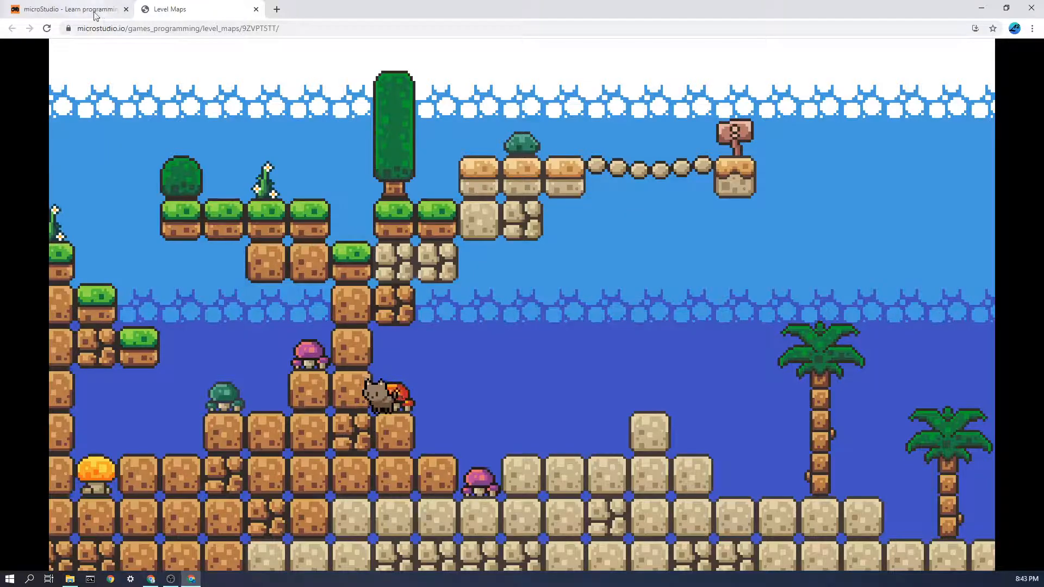
Return from the running platformer to the Level Maps project's code editor
left_click(66, 8)
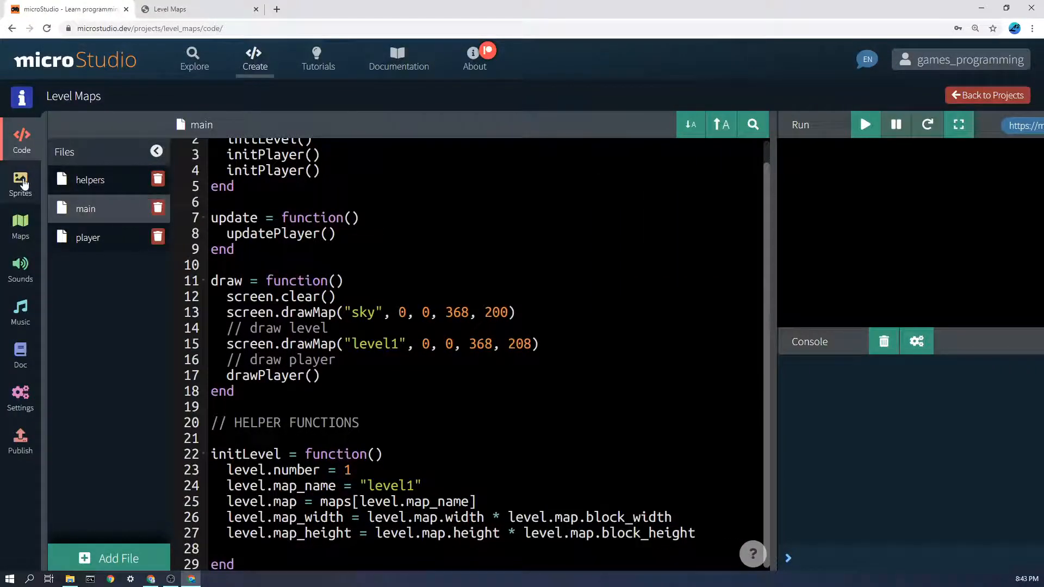
View the template_new tile sheet sprite, then show the level1 map in the map editor
left_click(21, 183)
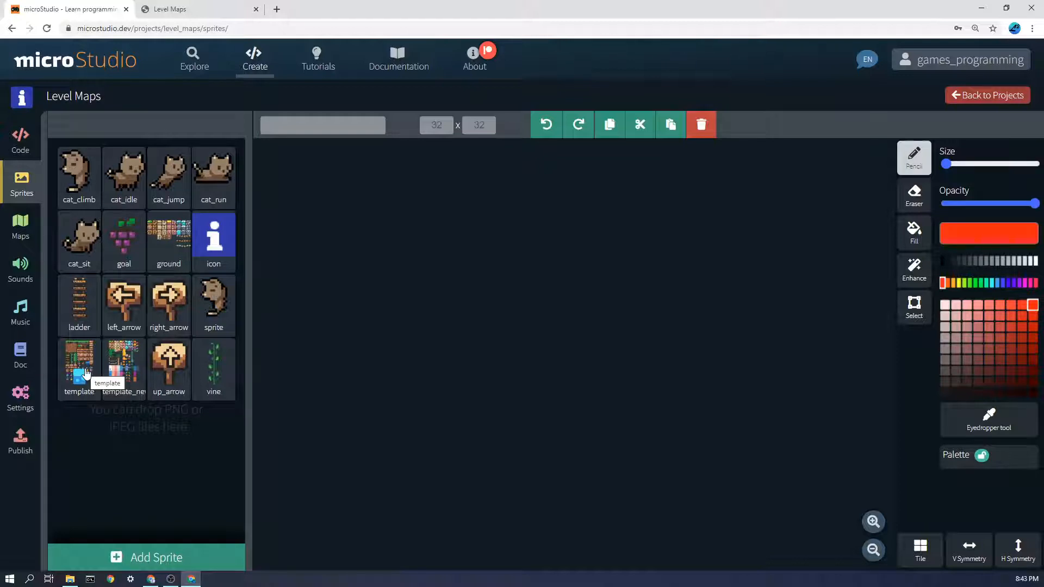
mouse_move(112, 431)
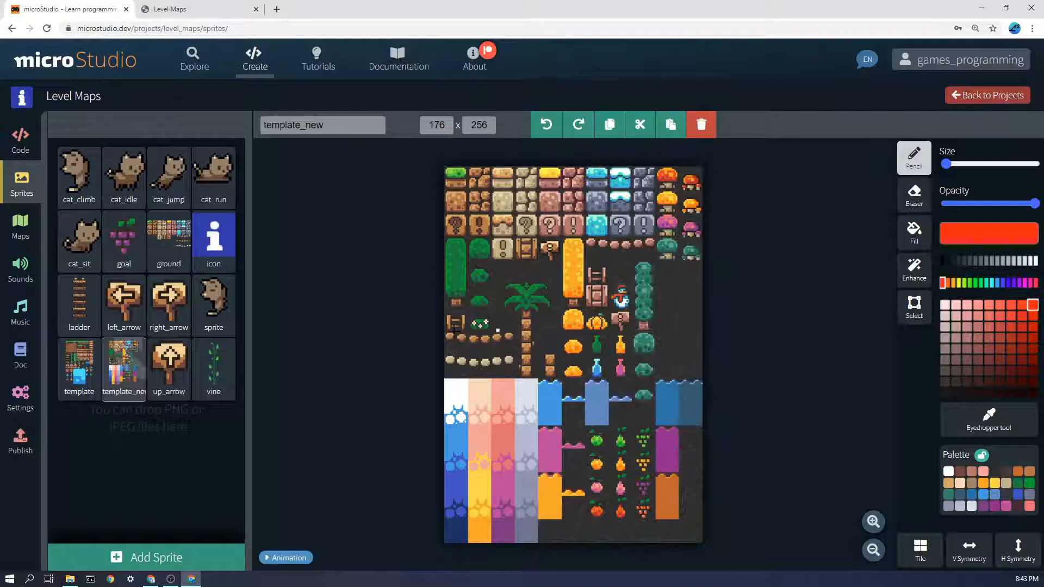
left_click(20, 226)
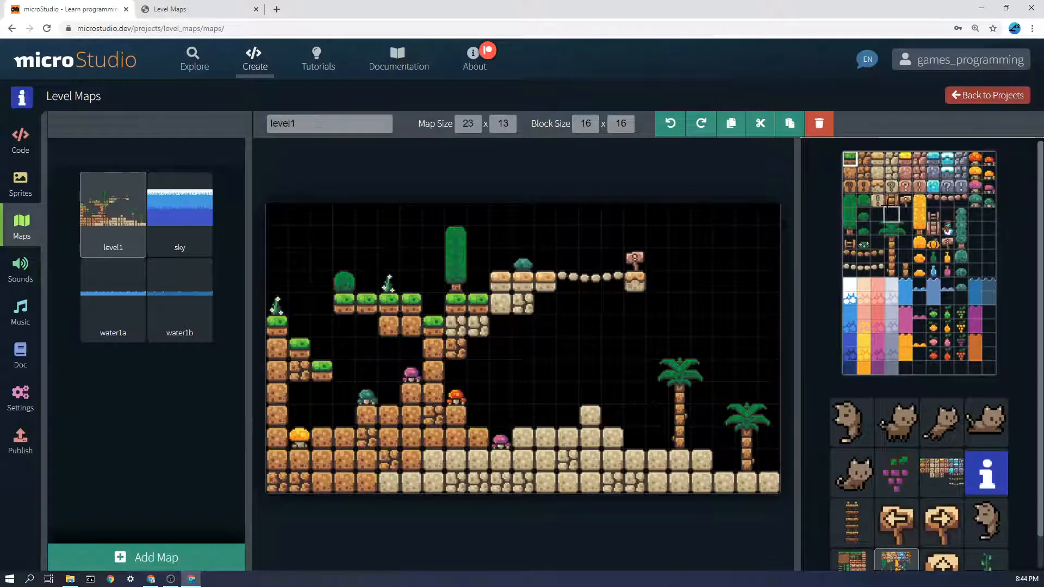
left_click(974, 229)
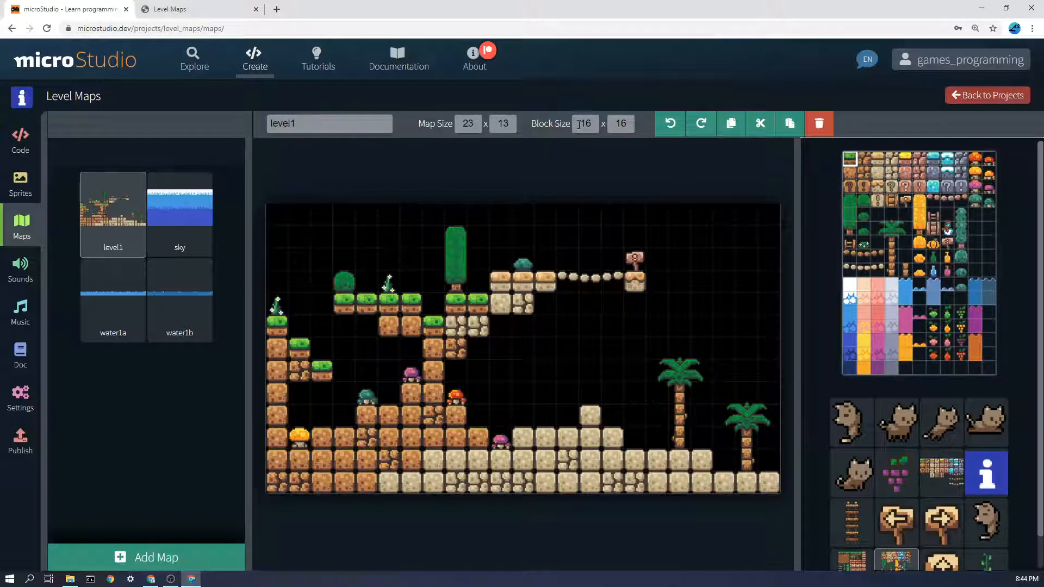
left_click(862, 213)
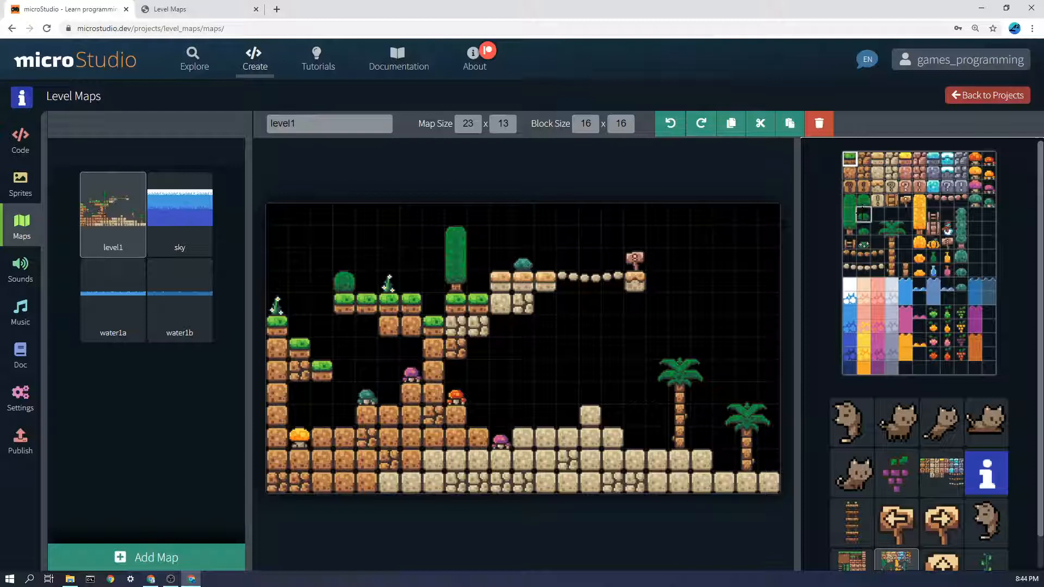
left_click(879, 213)
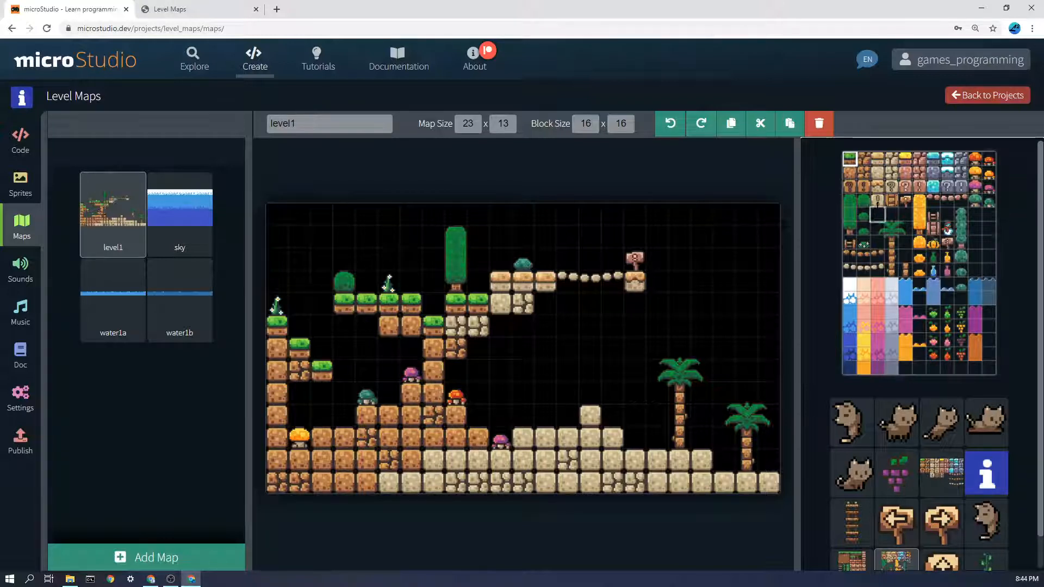
left_click(974, 309)
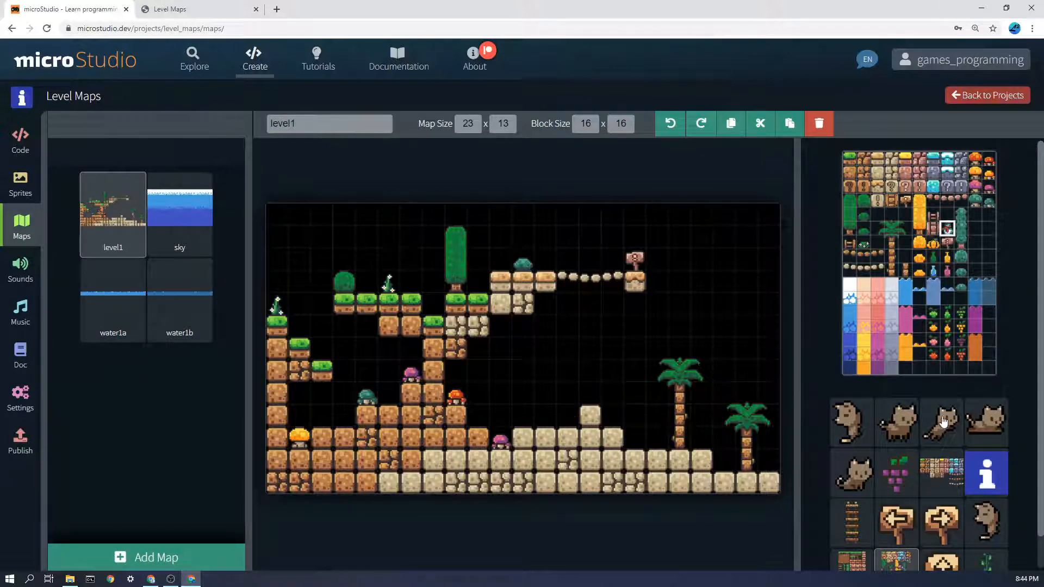
left_click(919, 228)
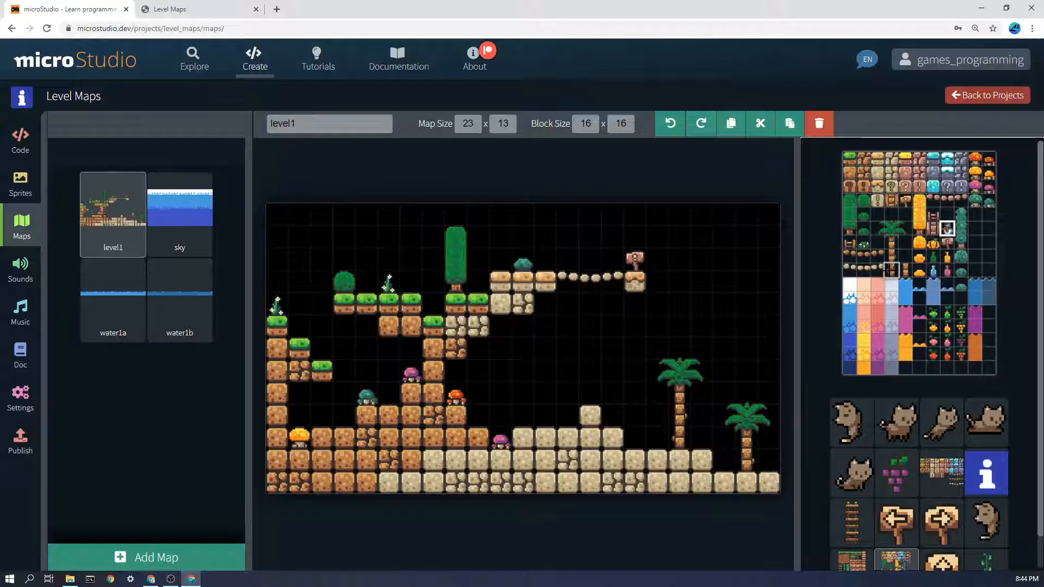
left_click(891, 273)
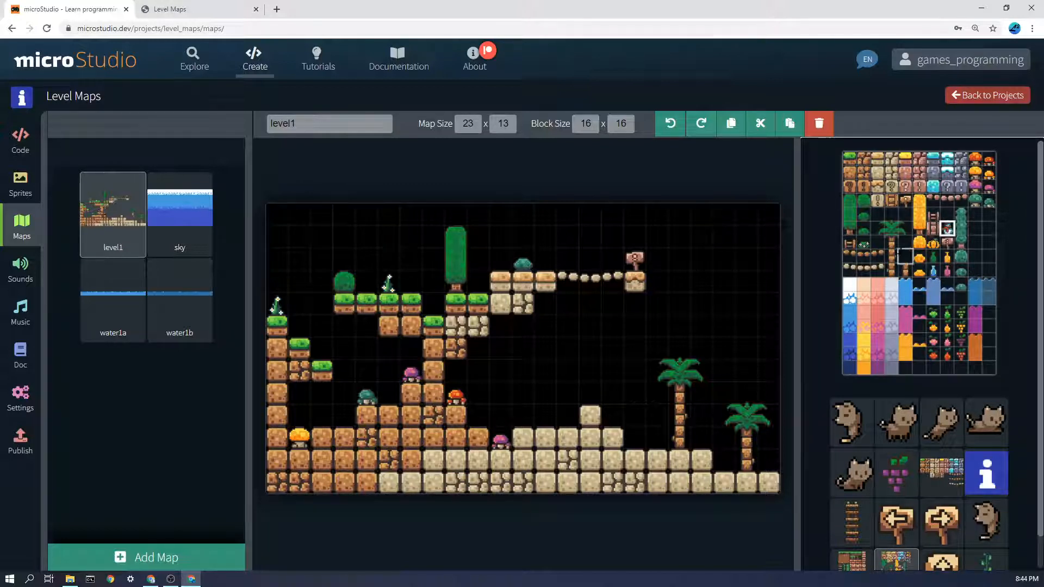
left_click(918, 206)
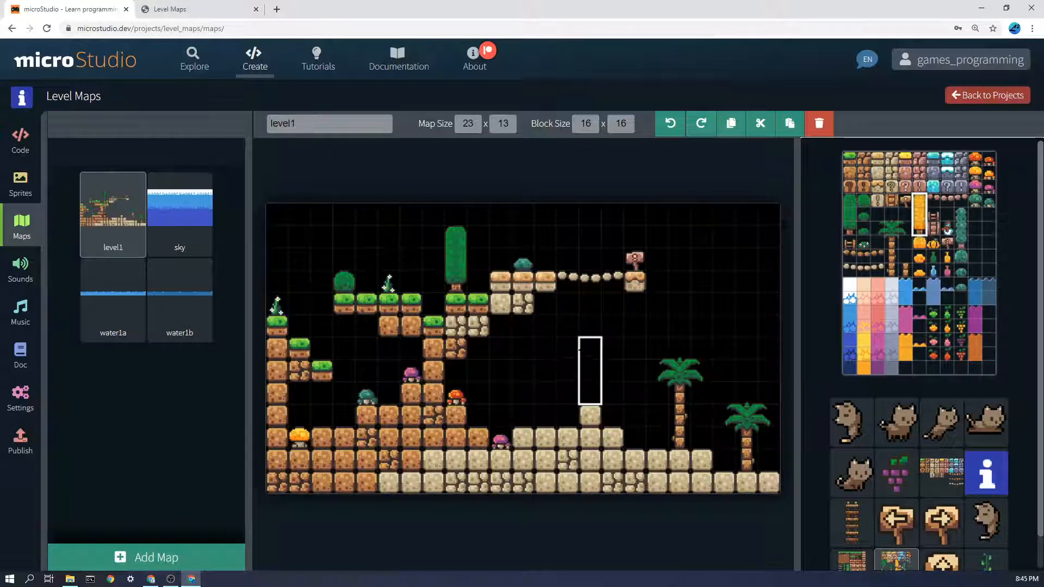
left_click(589, 369)
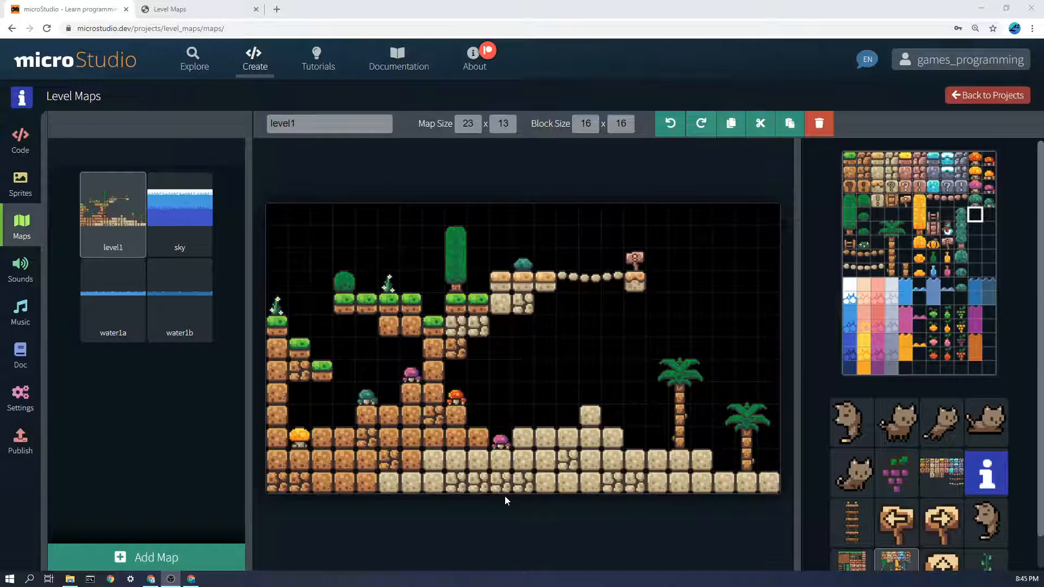
mouse_move(467, 173)
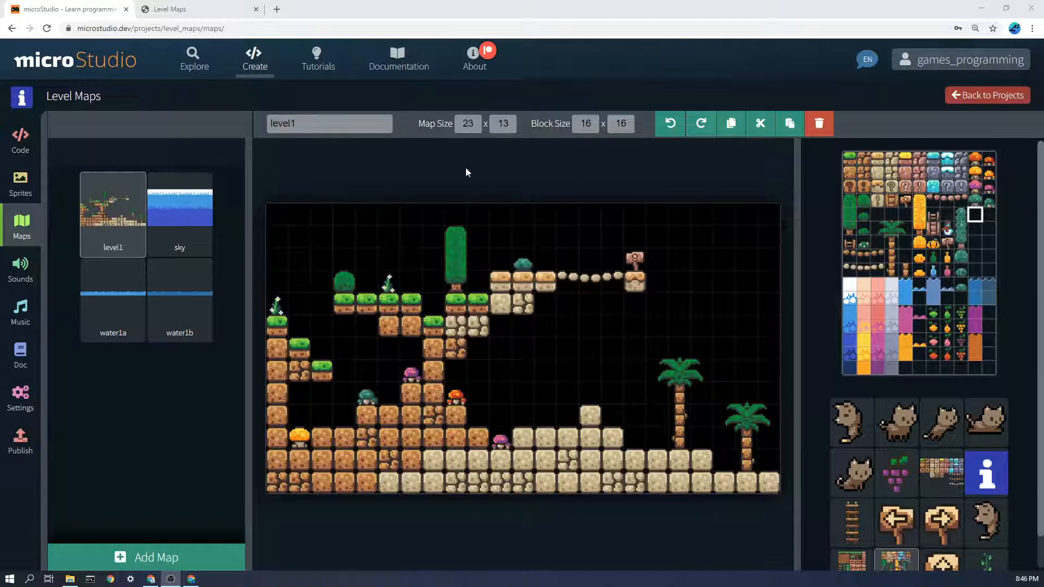
Leave the level1 map and show the main code file with the draw function again
left_click(585, 123)
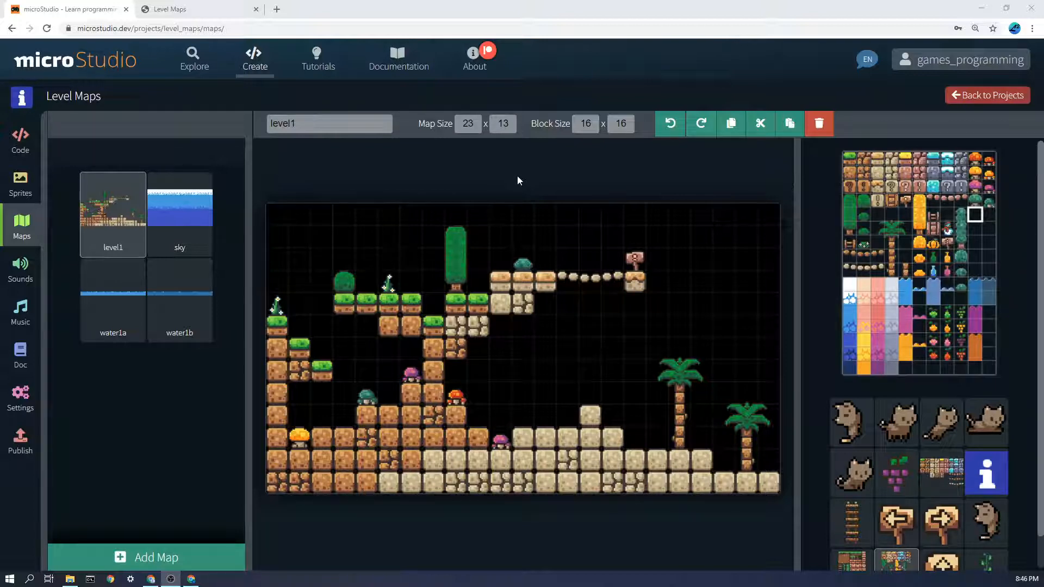
left_click(19, 141)
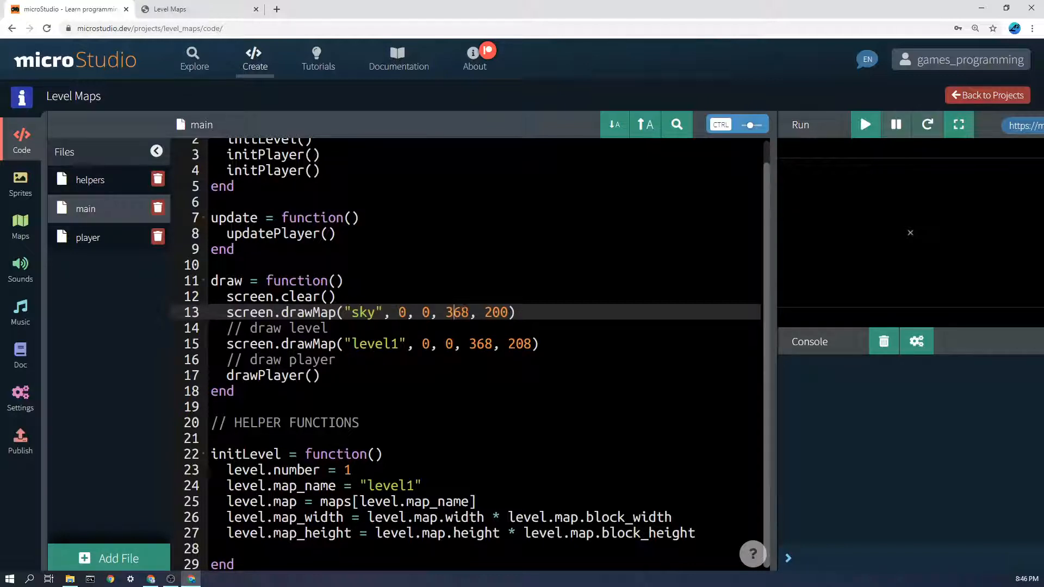
Highlight a size value in the sky drawMap call, then show the template_new tile sheet sprite
double_click(479, 343)
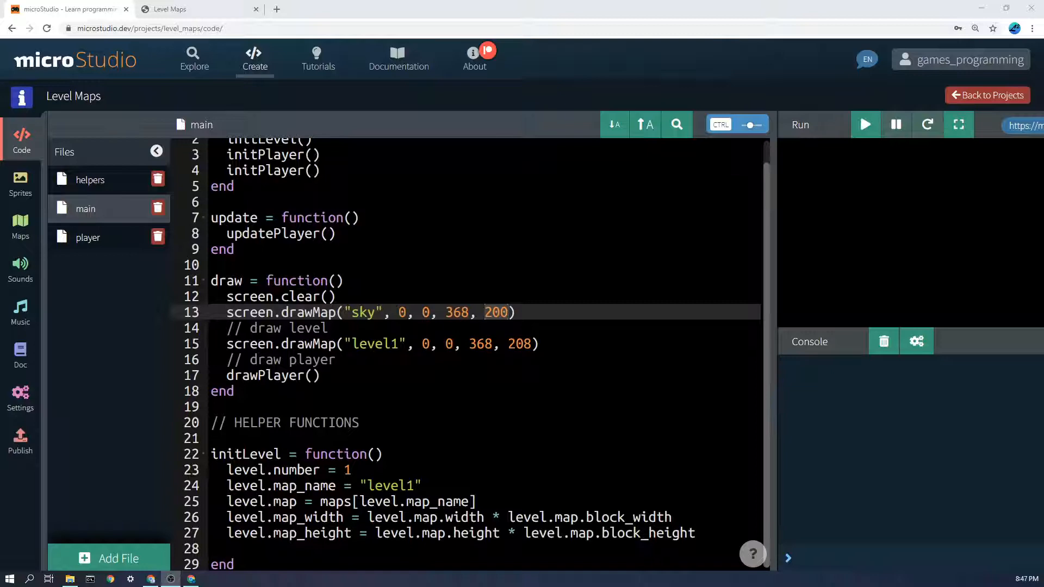
left_click(21, 183)
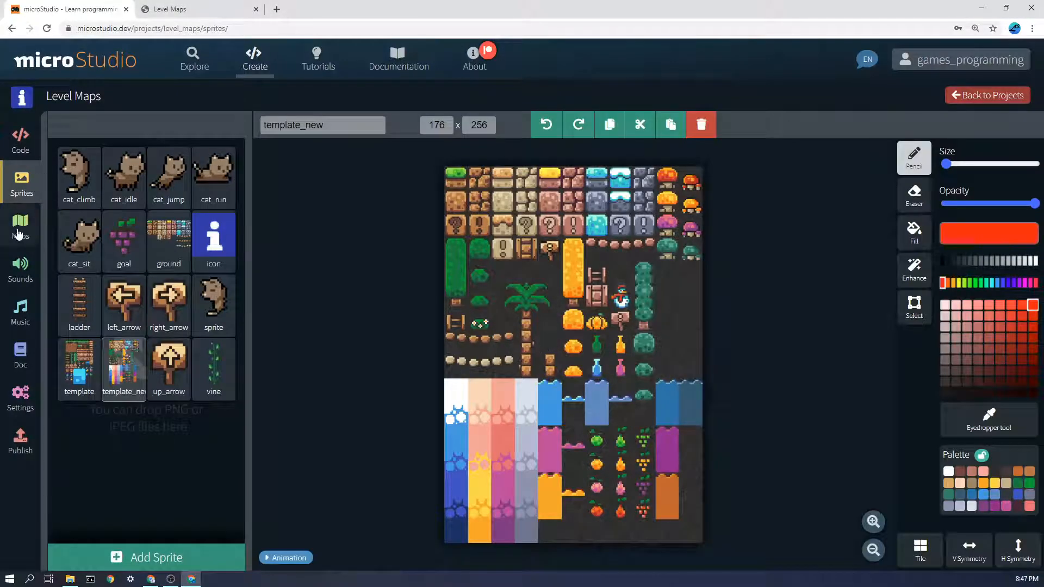
Show the level1 map in the map editor beside its tile sheet
left_click(19, 226)
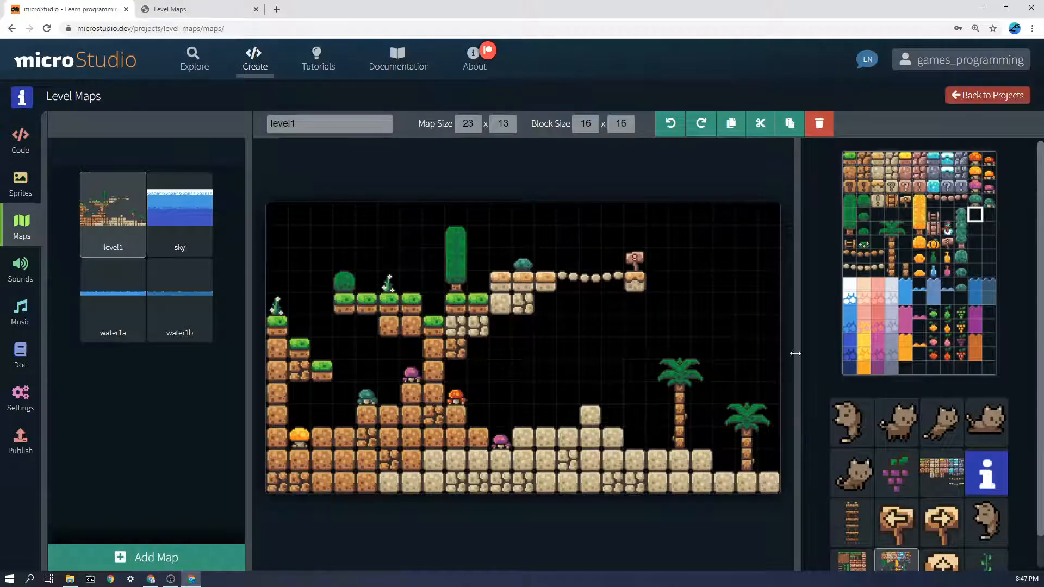
left_click(277, 481)
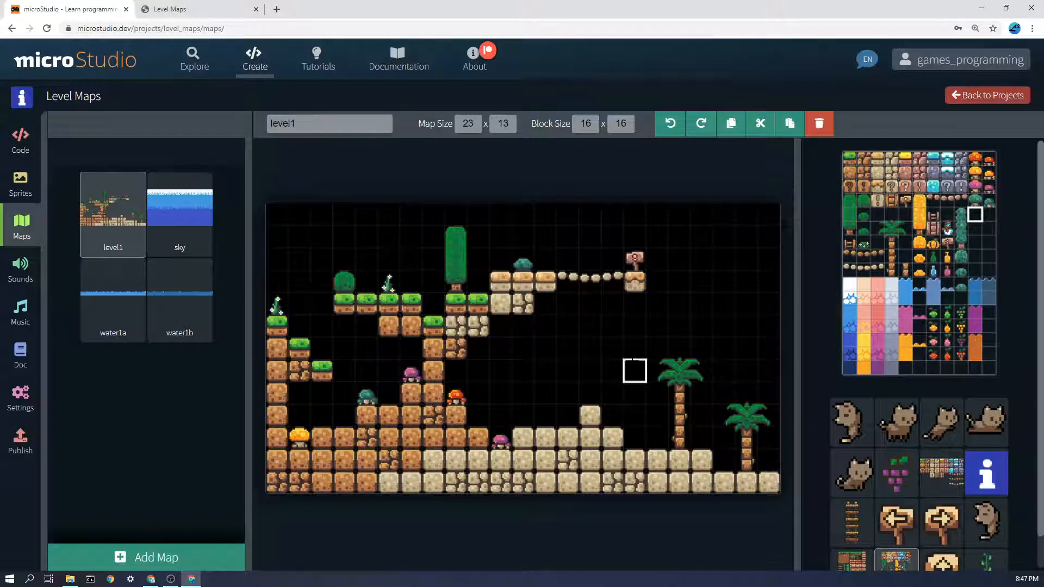
mouse_move(612, 327)
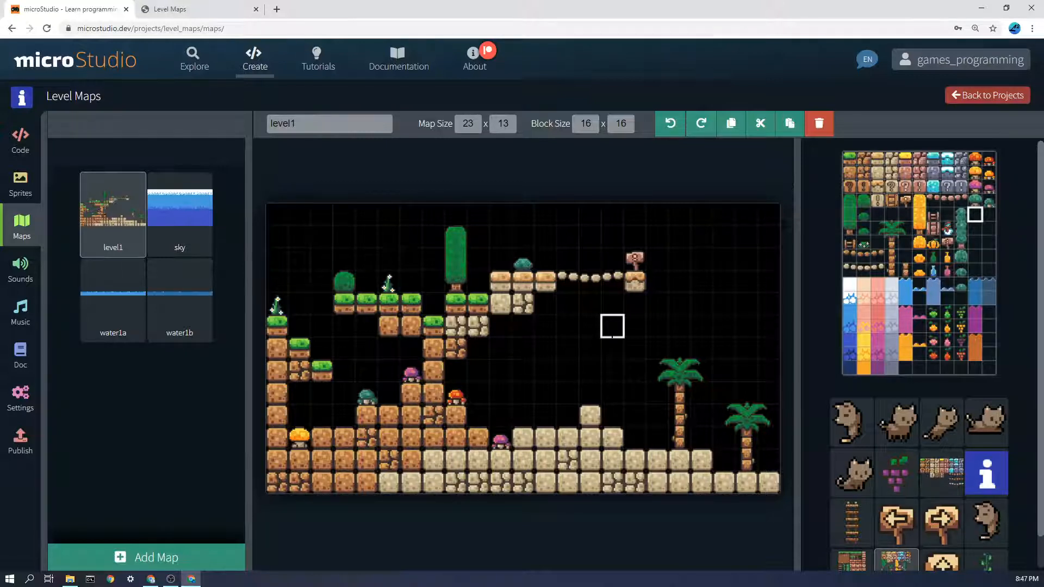
mouse_move(544, 304)
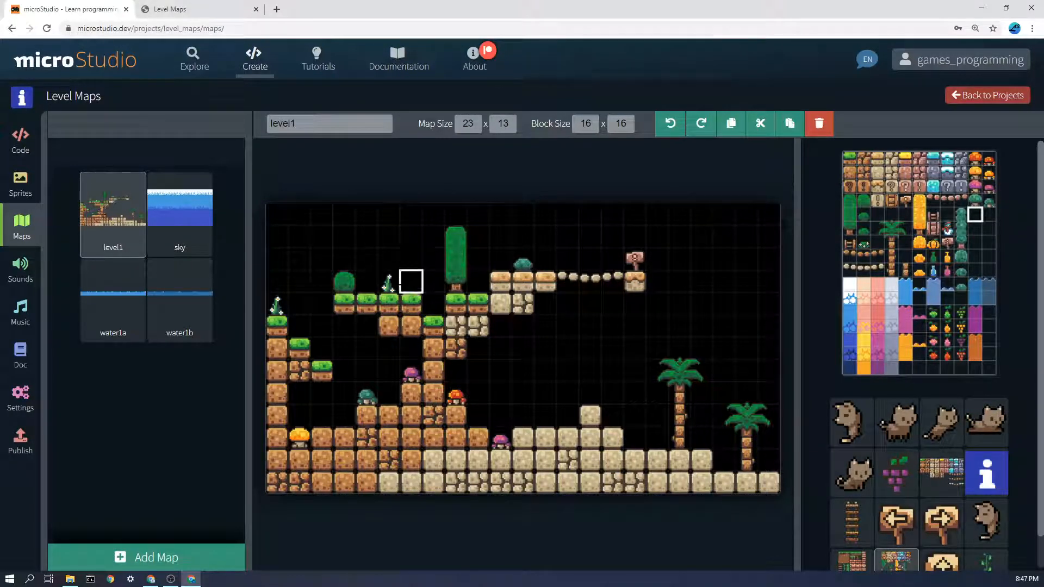
Inspect the editor content, then show level1 in the map editor with a different tile sheet
left_click(345, 281)
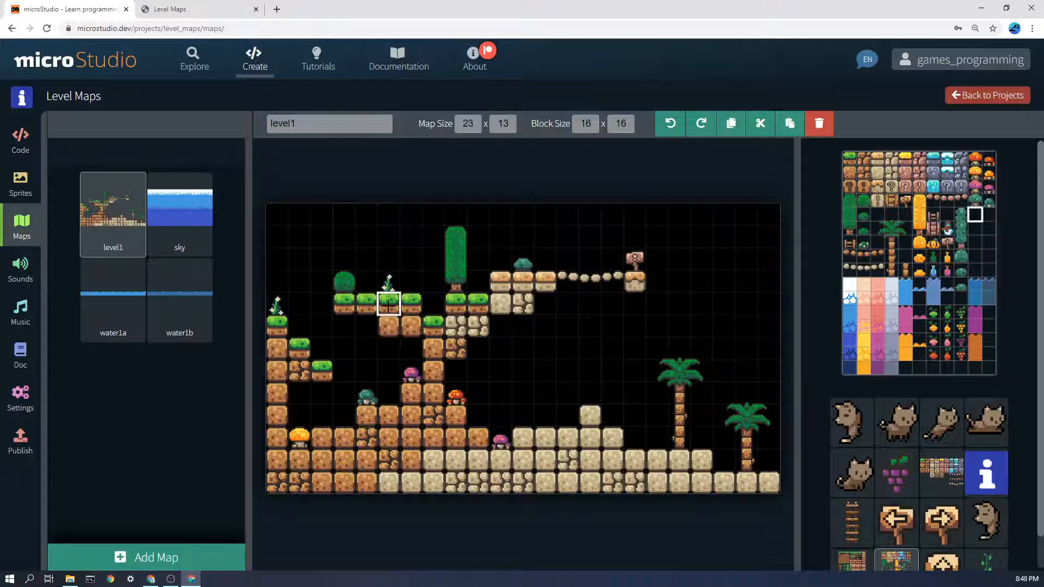
left_click(434, 326)
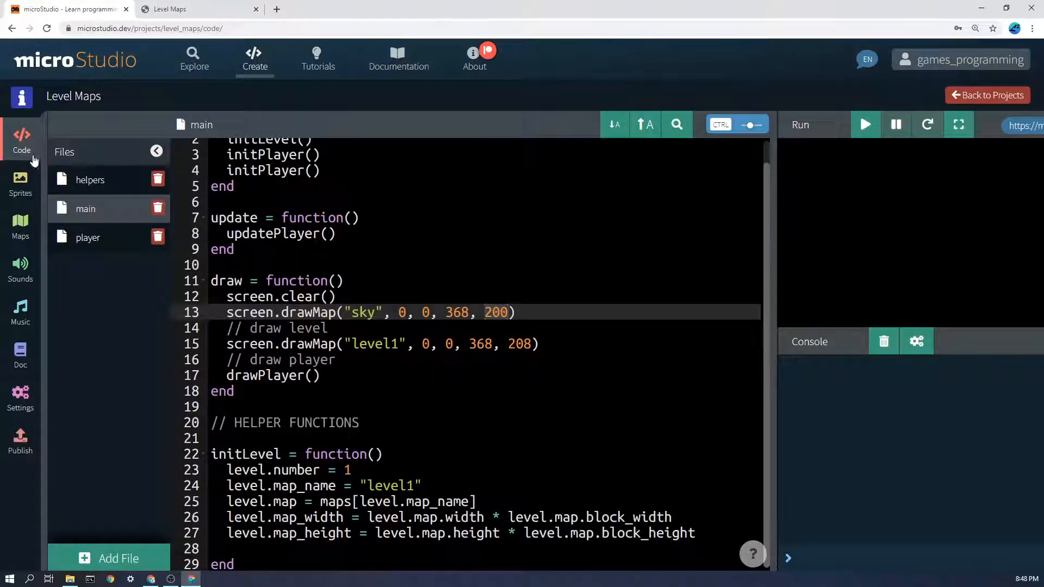
left_click(21, 226)
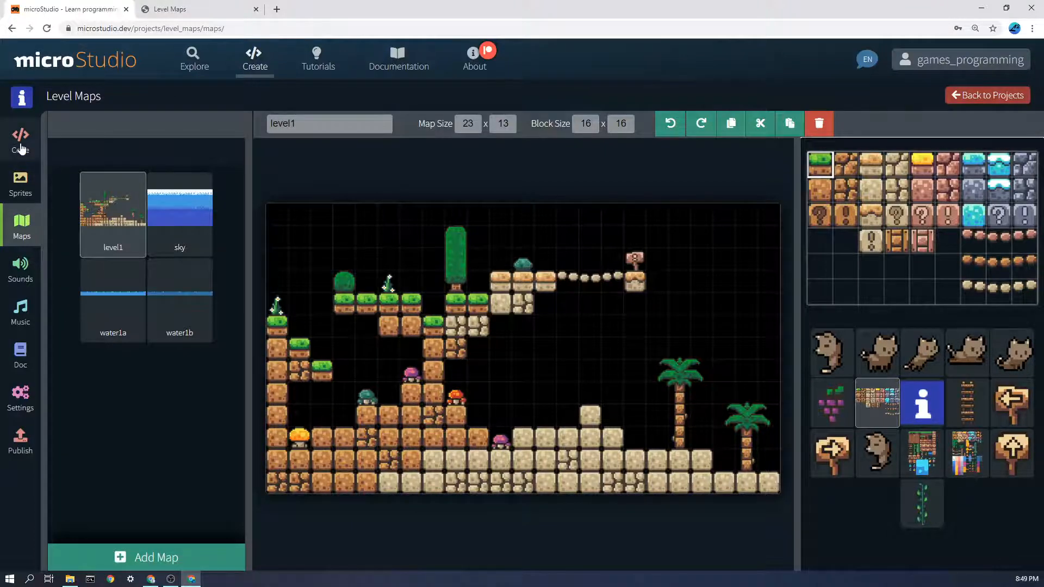
Search the player script for 'grou' to find the ground collision checks
left_click(20, 140)
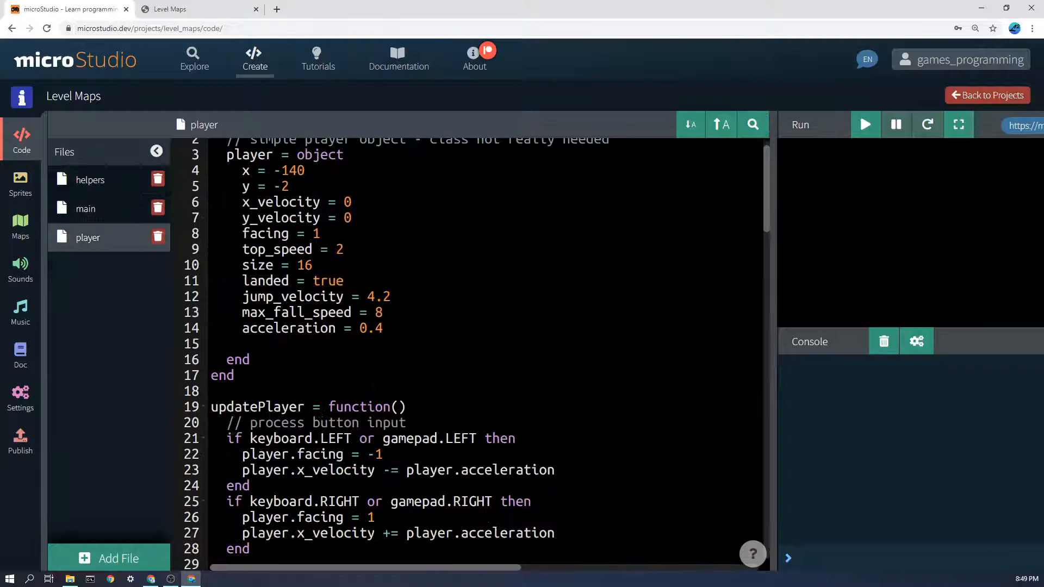
left_click(466, 342)
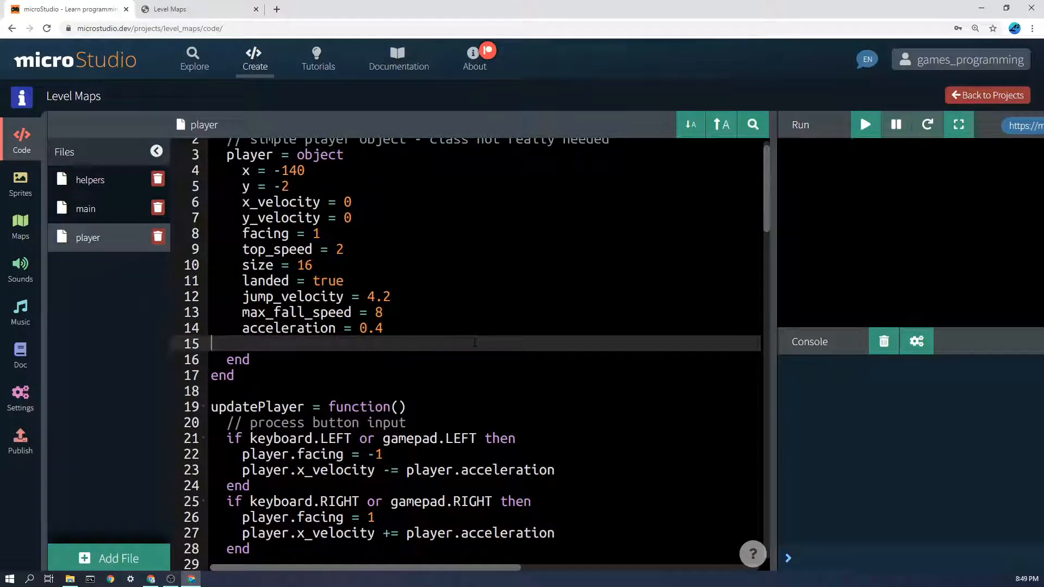
left_click(752, 124)
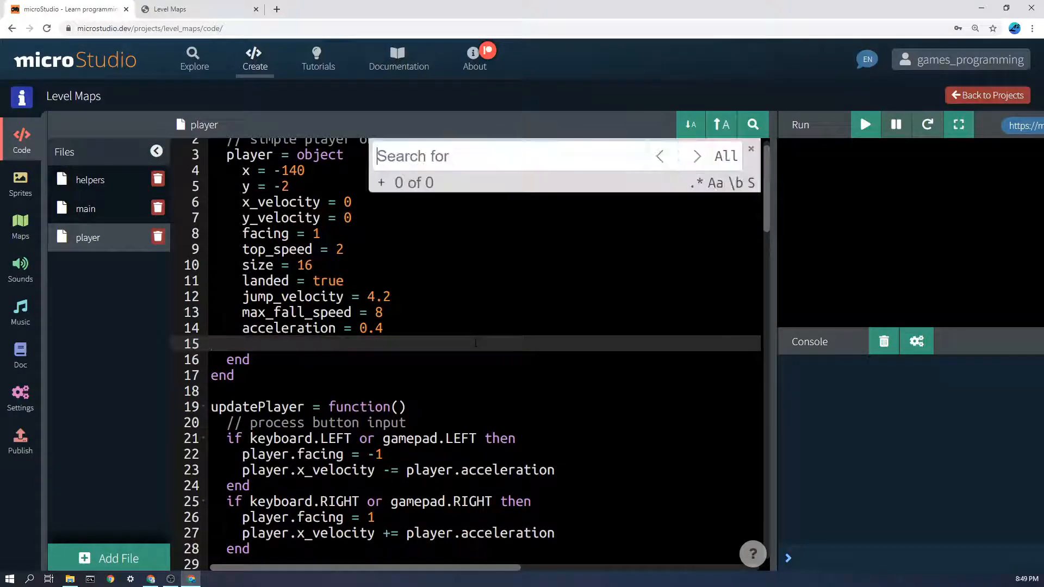
type("ground")
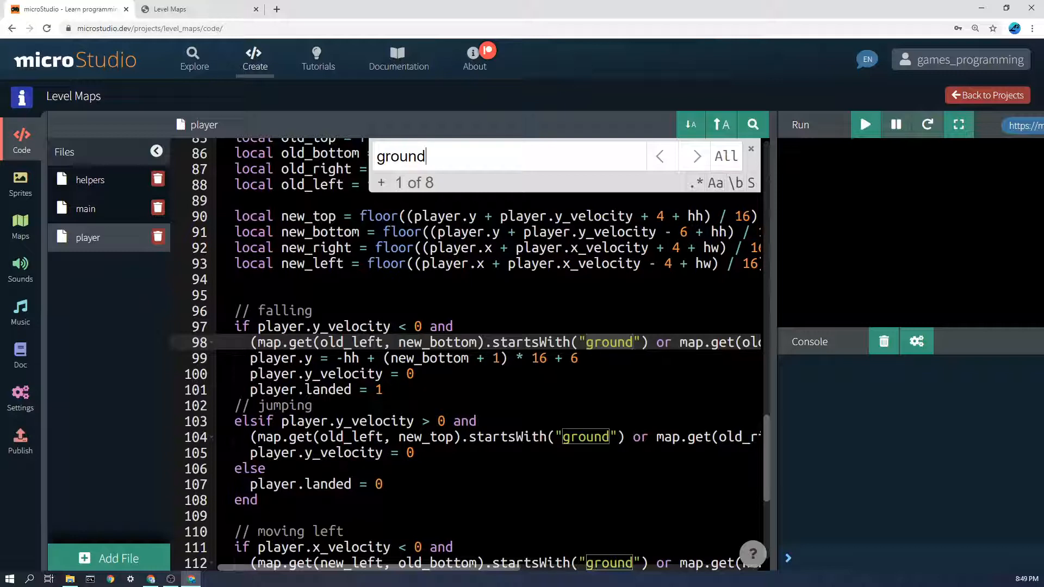
left_click(695, 156)
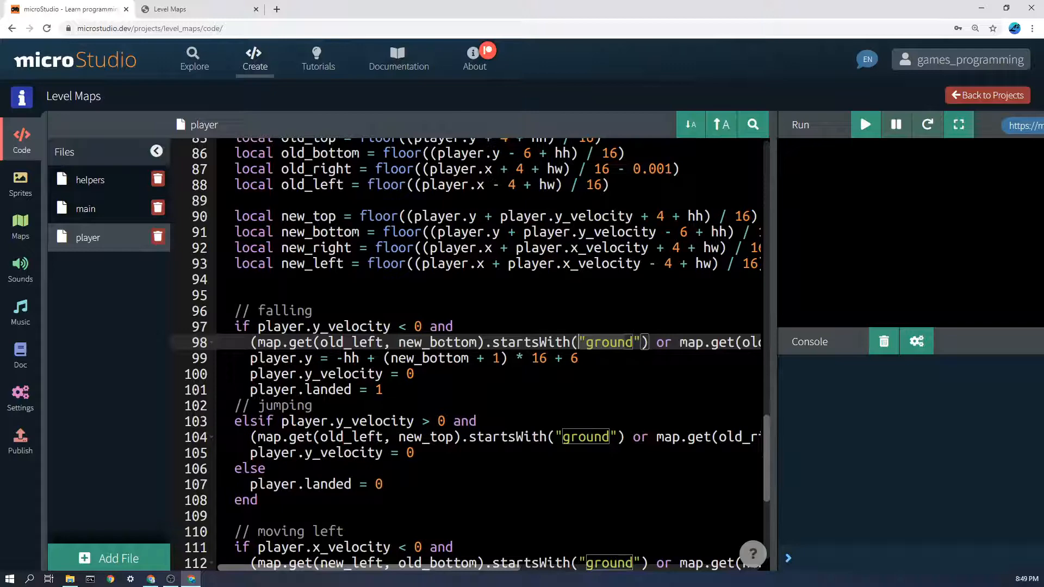
Leave the Level Maps project and return to the projects list
left_click(236, 294)
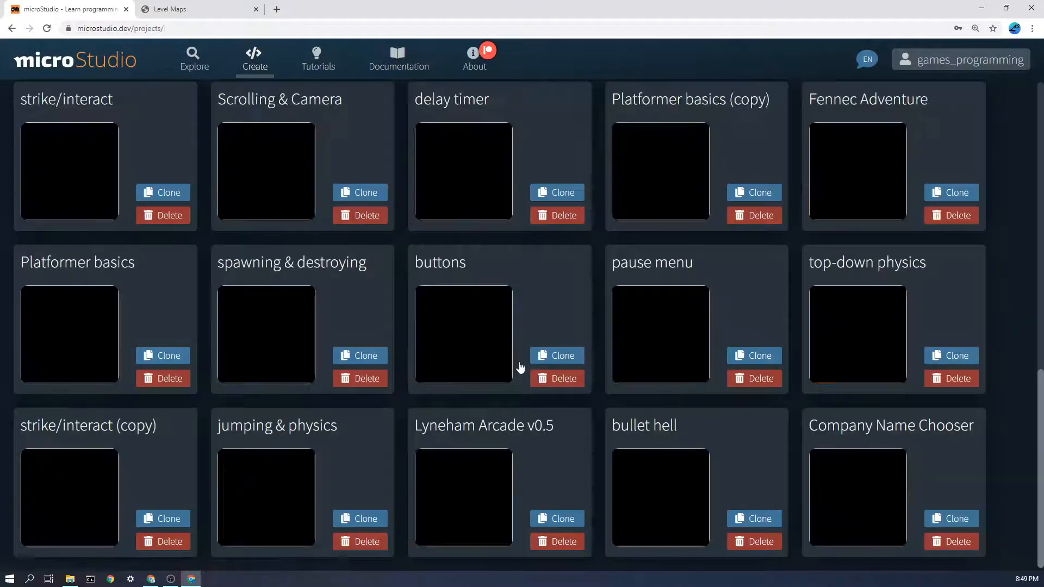
mouse_move(532, 293)
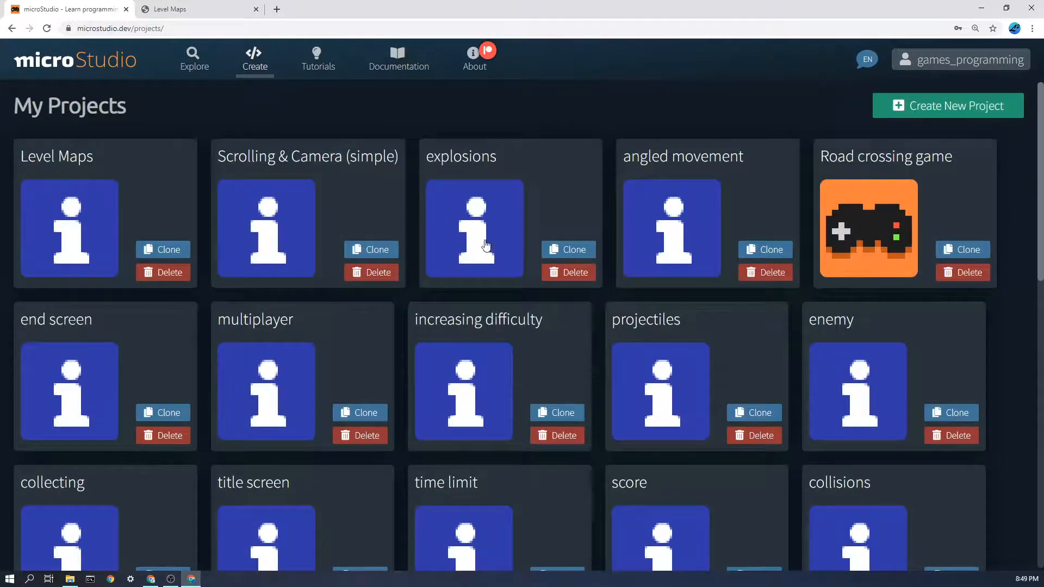
Open the Scrolling & Camera (simple) project and show its objects and world maps
left_click(266, 228)
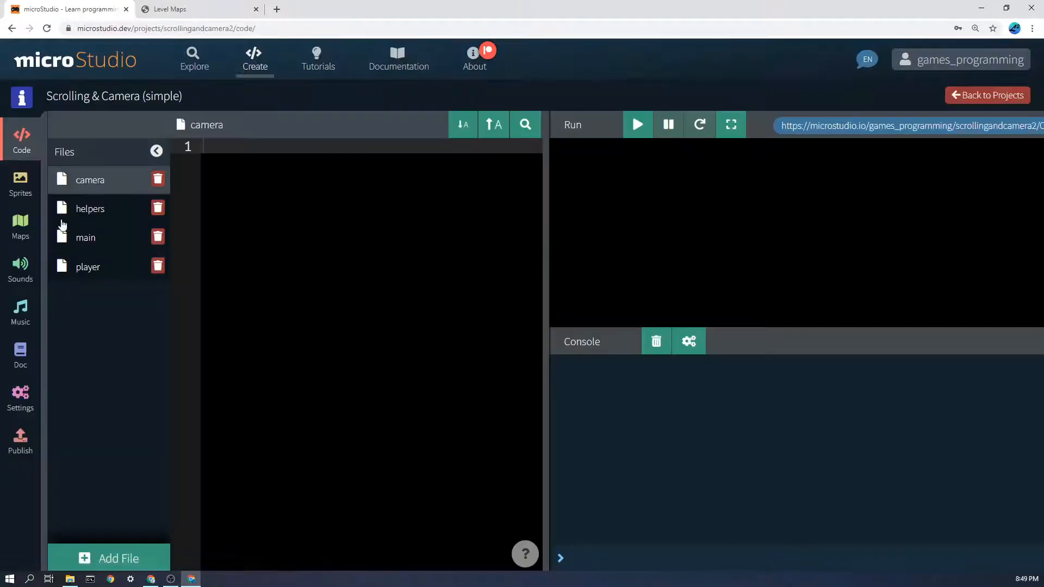
left_click(19, 226)
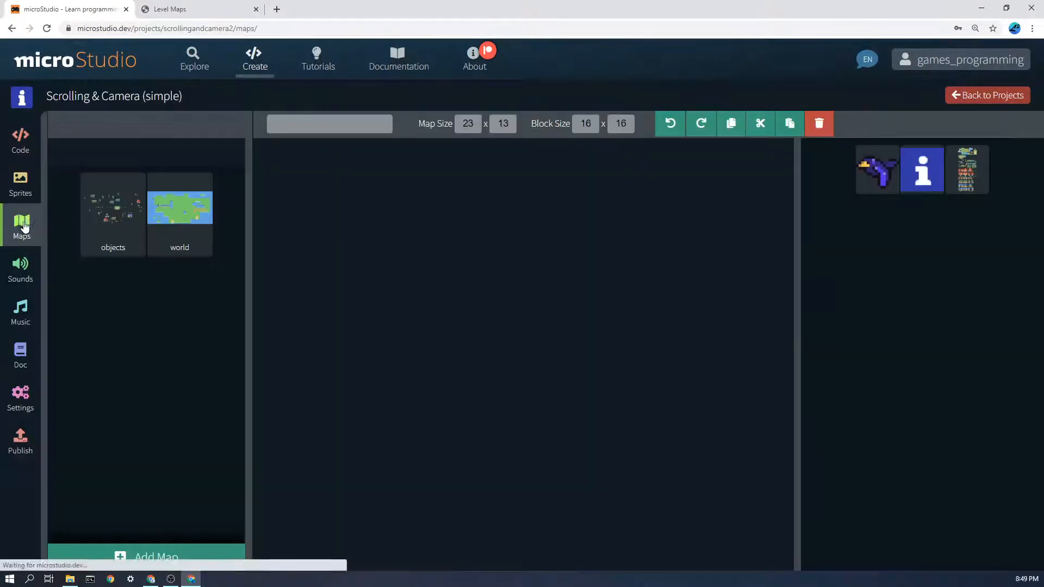
Compare the world and objects maps by switching between them repeatedly
left_click(180, 207)
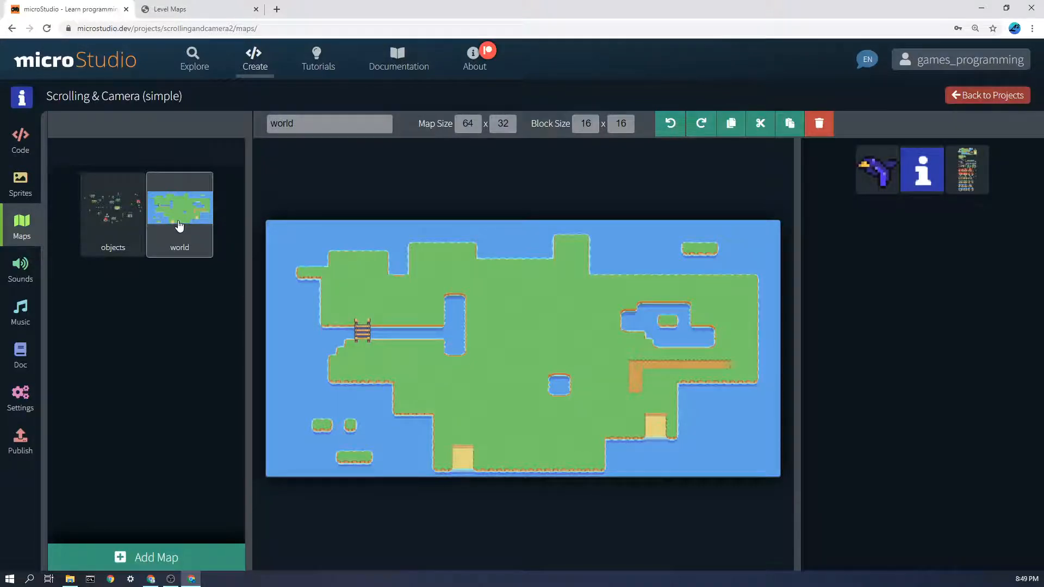
left_click(112, 213)
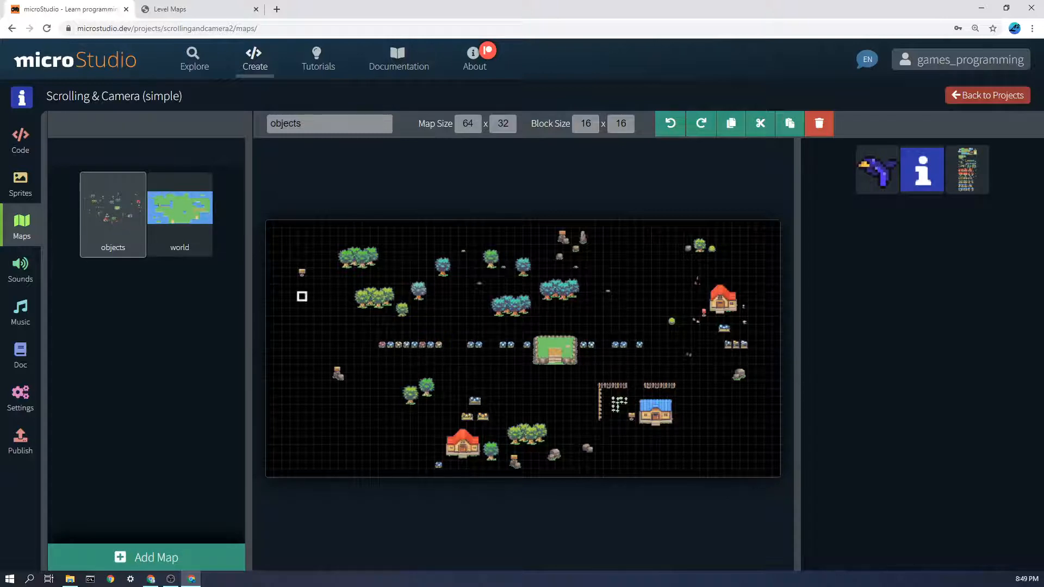
left_click(179, 207)
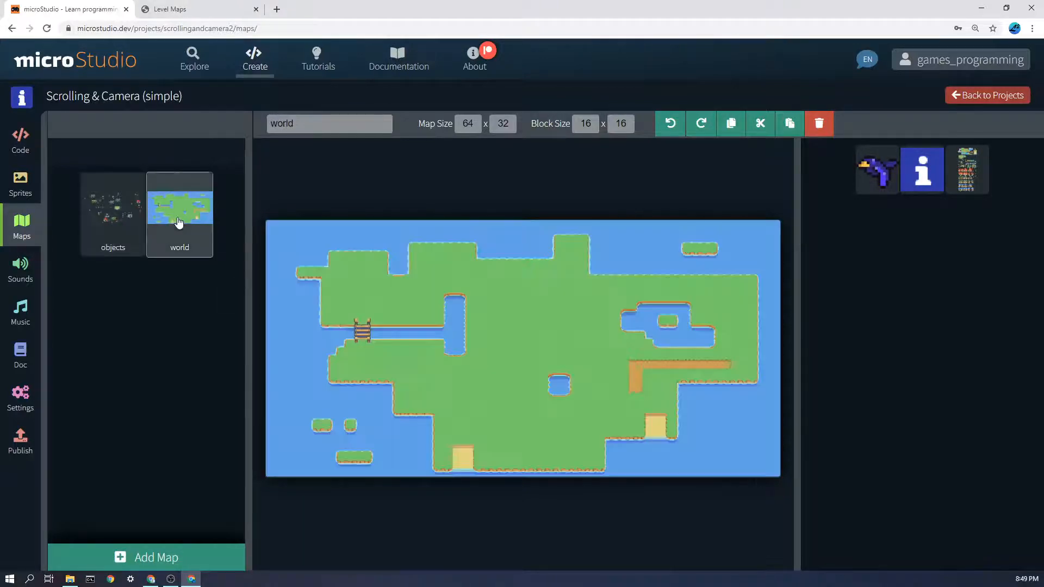
left_click(112, 207)
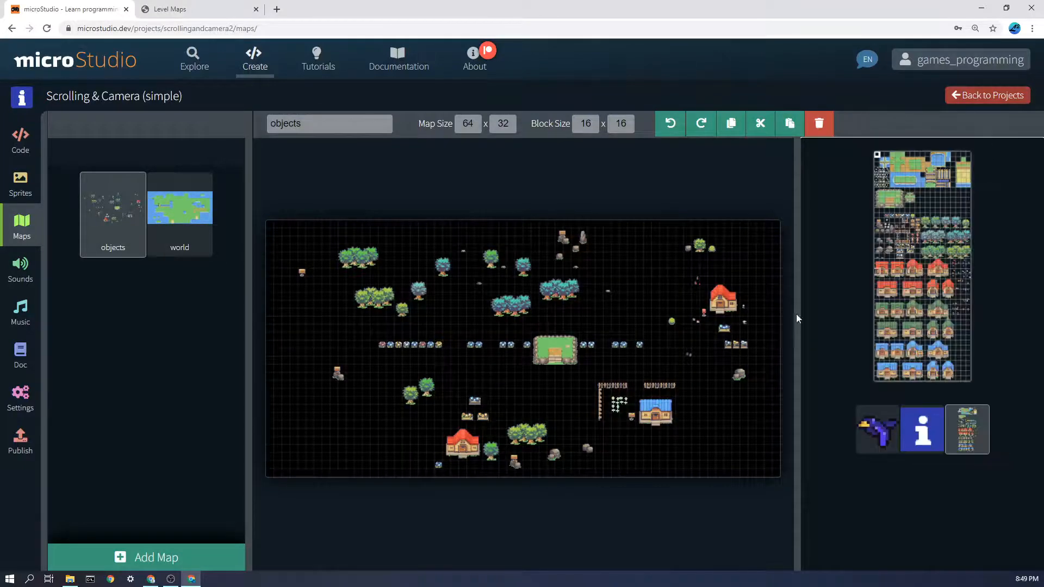
left_click(180, 203)
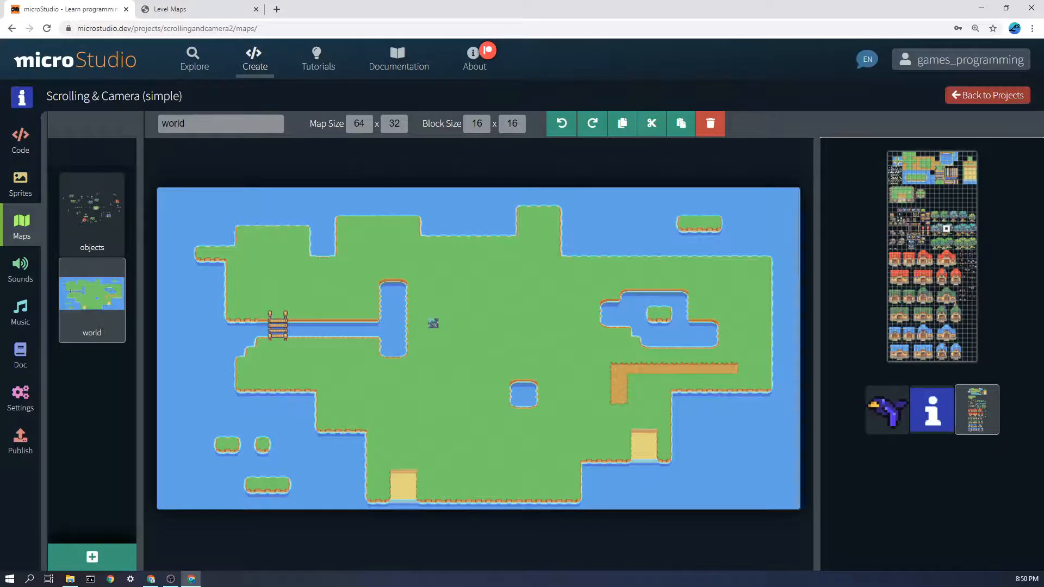
left_click(91, 213)
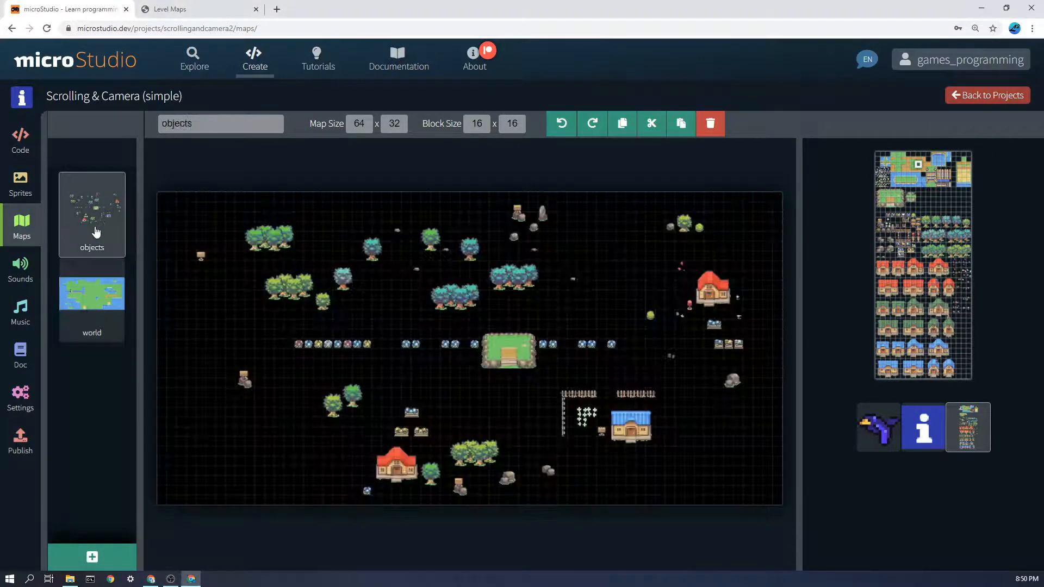
left_click(91, 295)
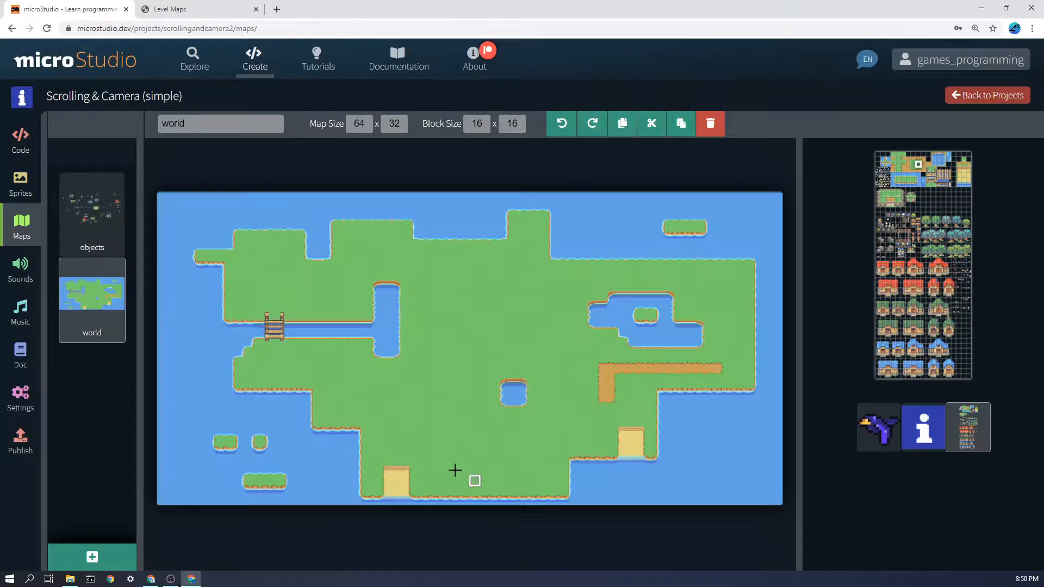
left_click(92, 212)
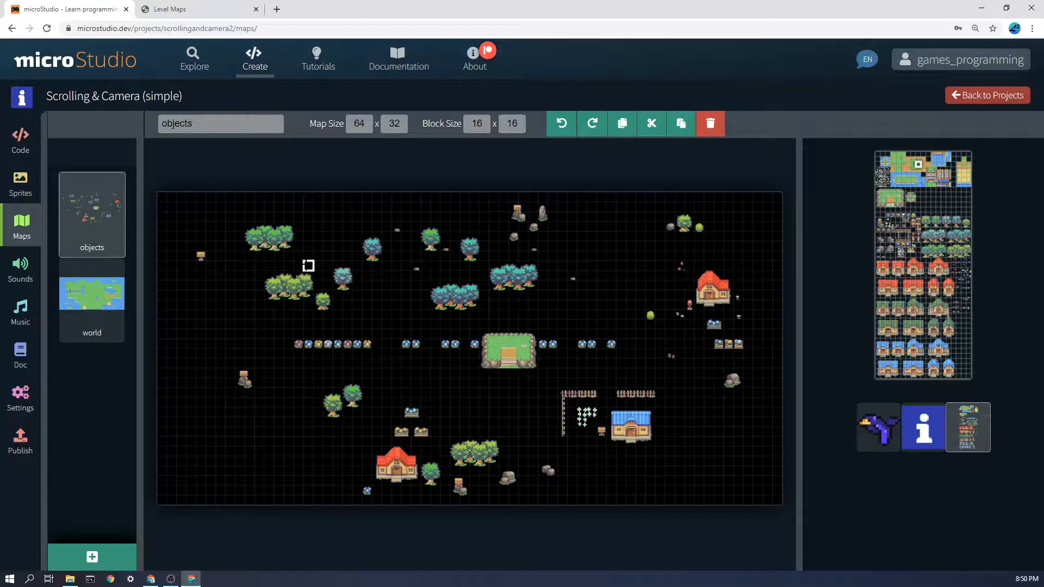
left_click(92, 292)
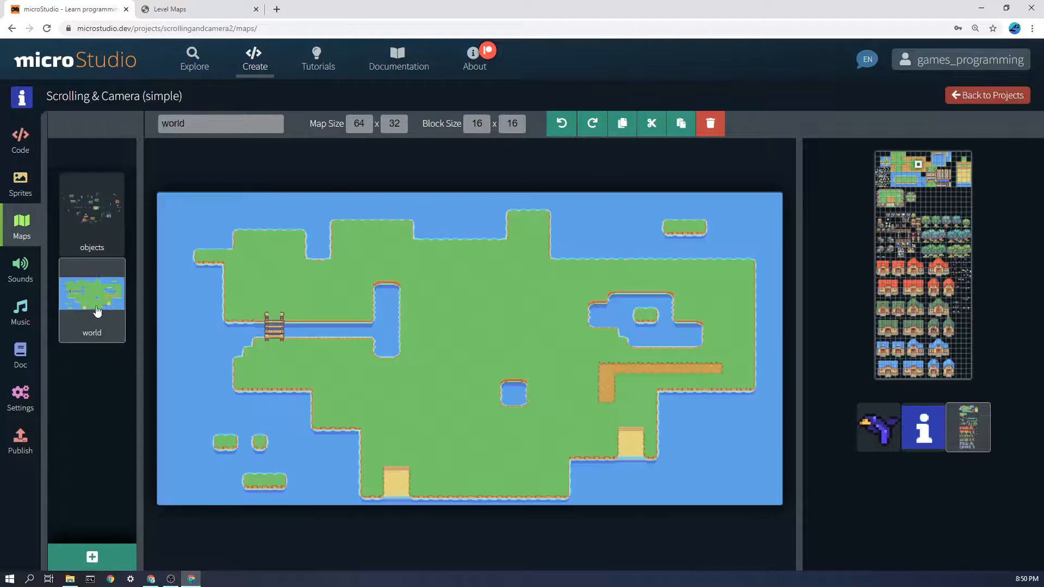
mouse_move(94, 220)
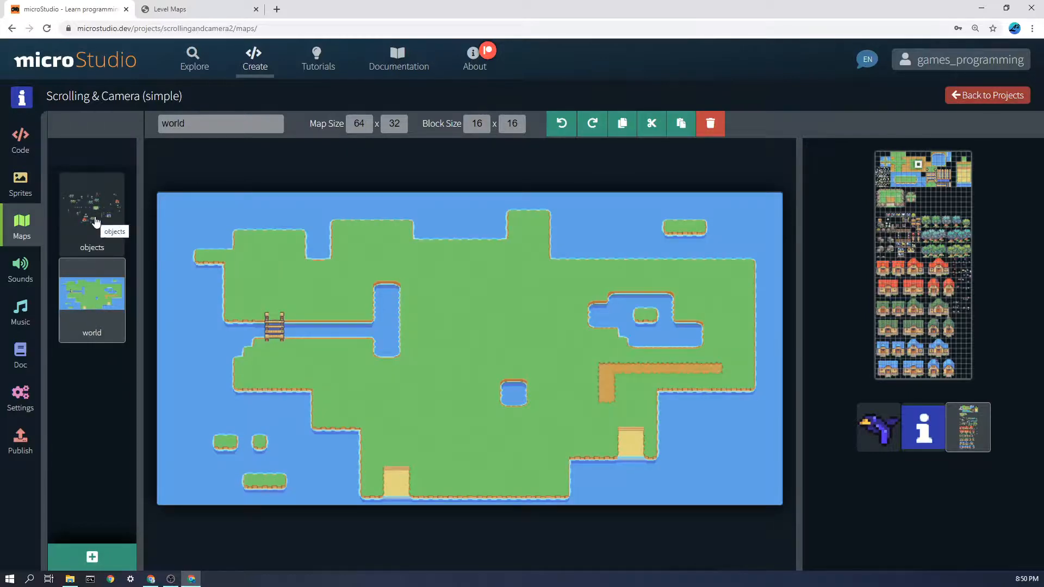
Show the camera script, then the main script drawing both maps offset by the camera
left_click(20, 140)
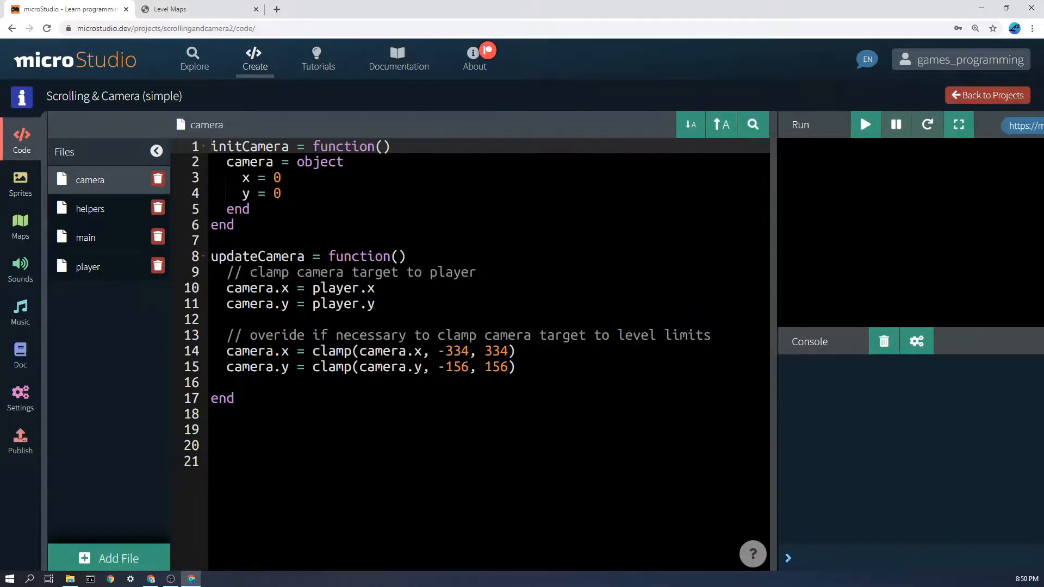
left_click(85, 237)
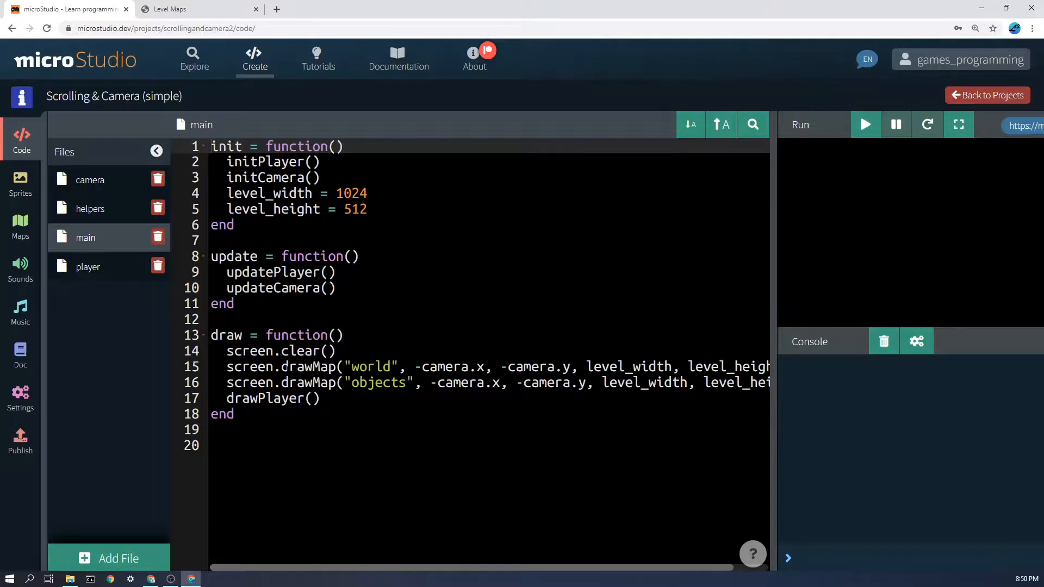